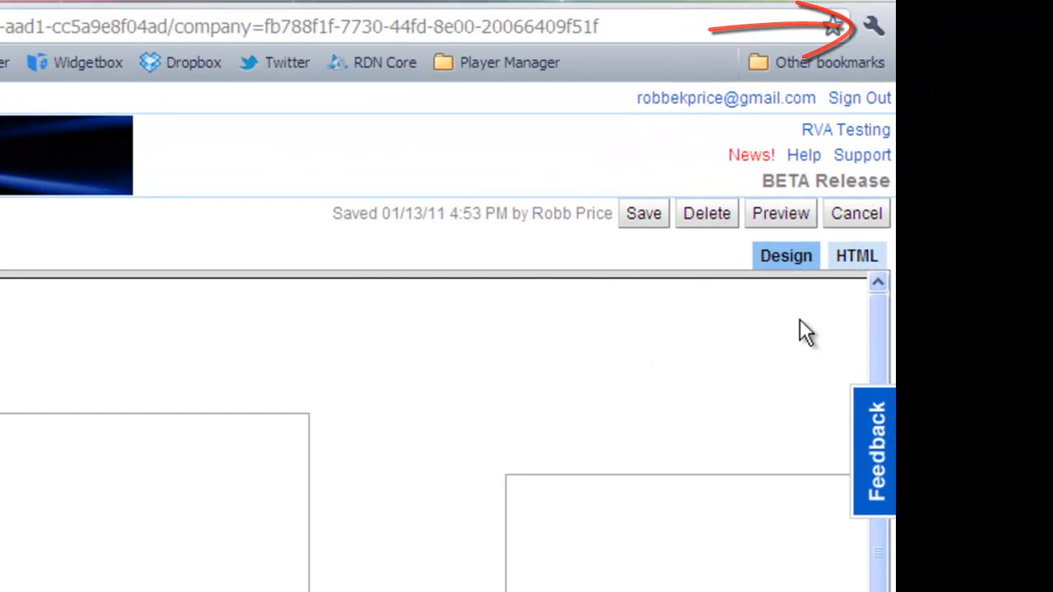
Reduce Chrome's page zoom via the wrench menu so the whole design layout fits
left_click(872, 26)
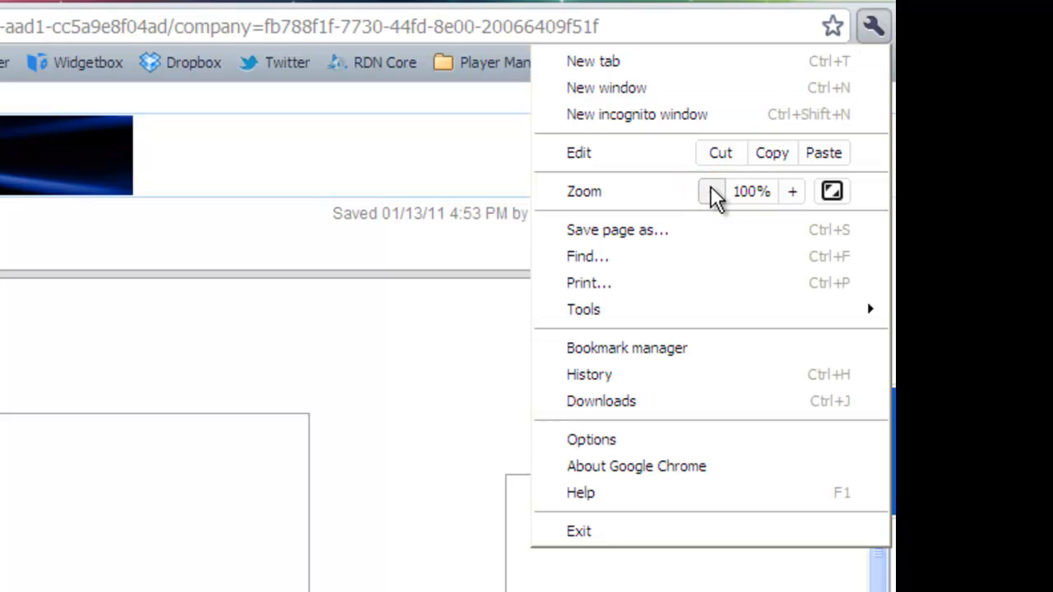
left_click(713, 190)
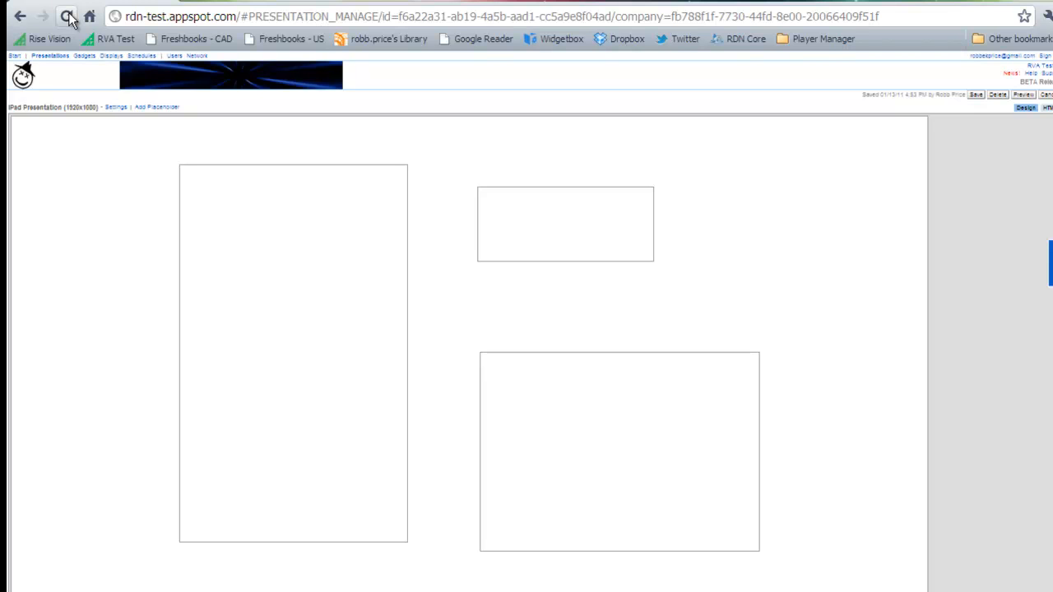
Reload the zoomed-out design page and launch the presentation preview in the viewer
left_click(66, 16)
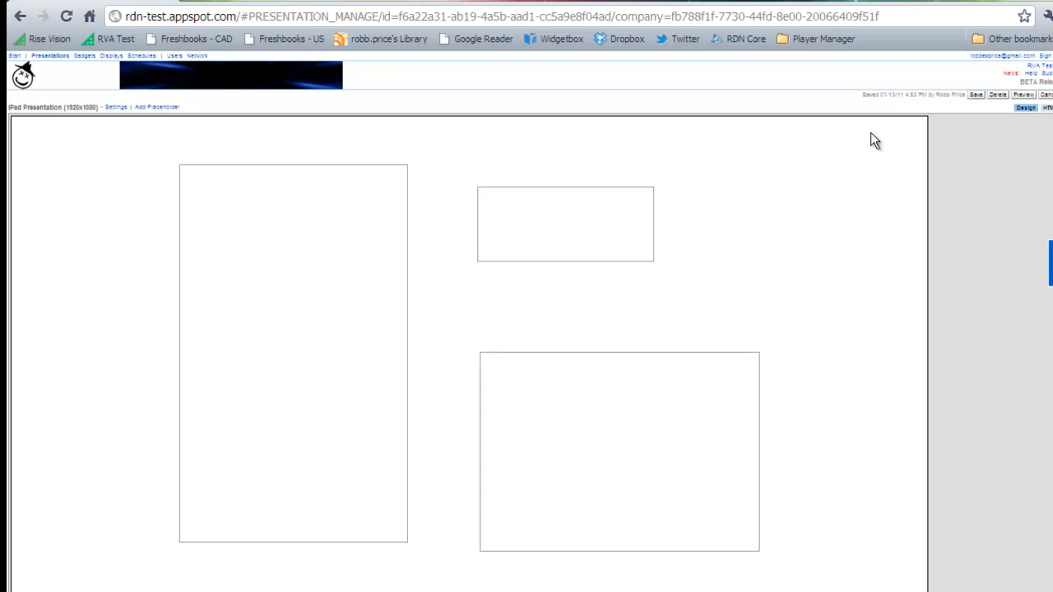
left_click(1023, 94)
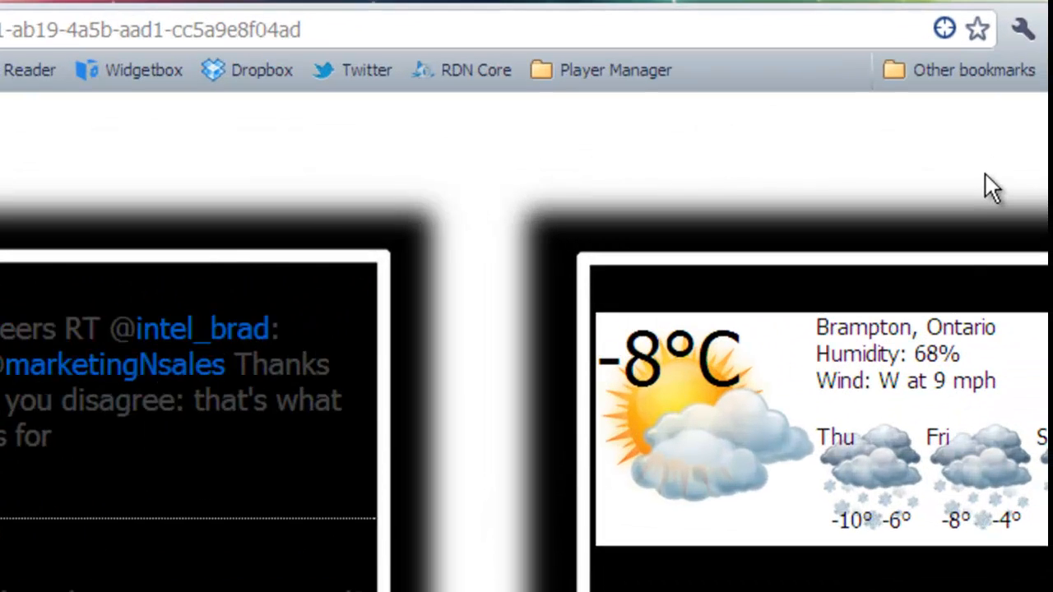
Zoom the viewer tab out and reload it so Twitter, weather and web panels all show
left_click(1022, 30)
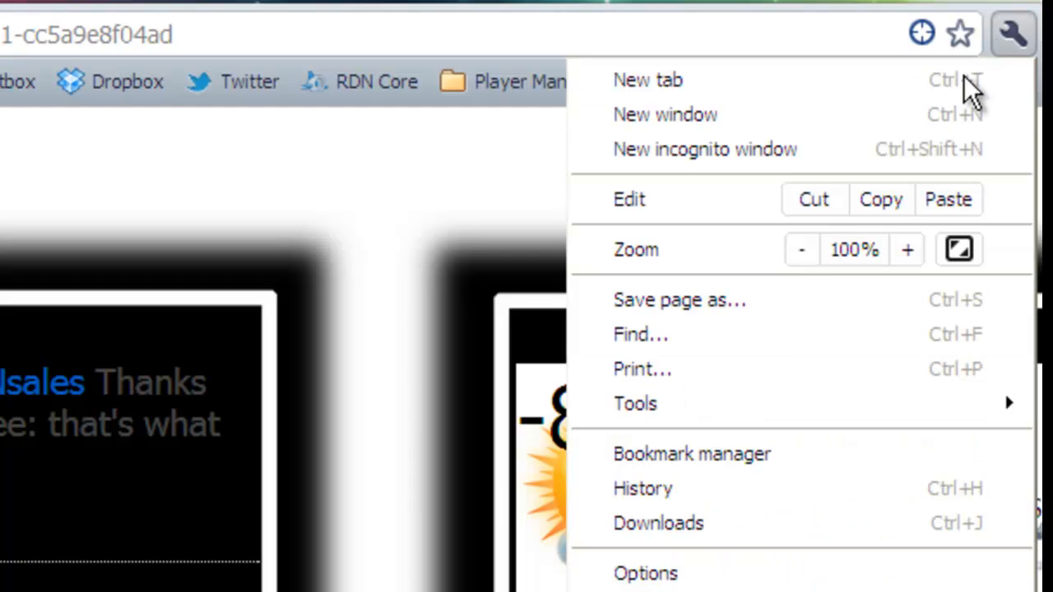
left_click(801, 250)
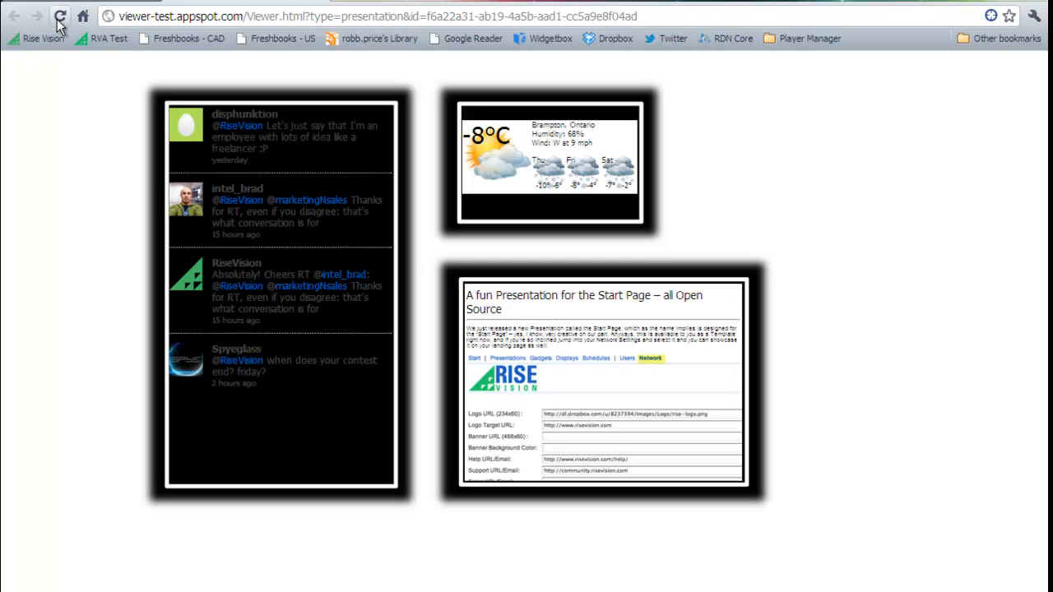
left_click(59, 16)
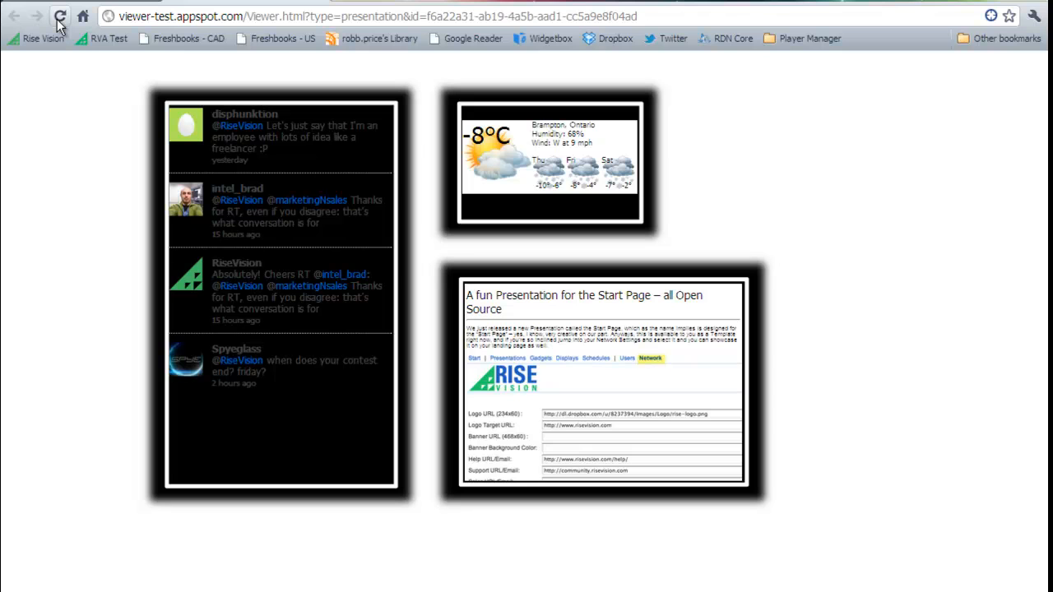